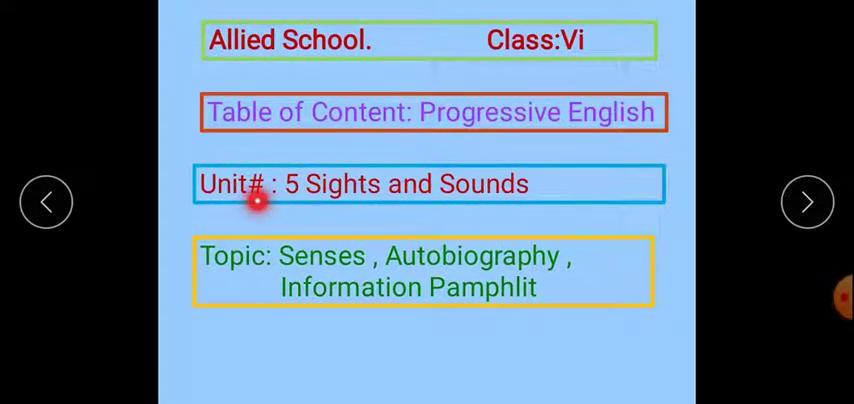
mouse_move(402, 242)
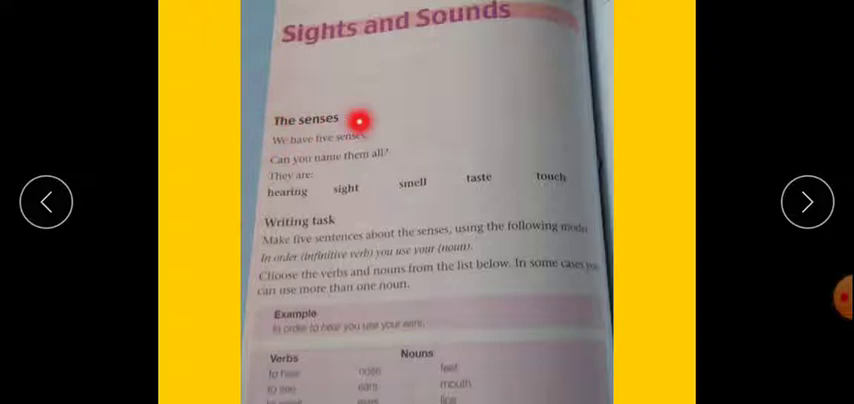
scroll(down, 3)
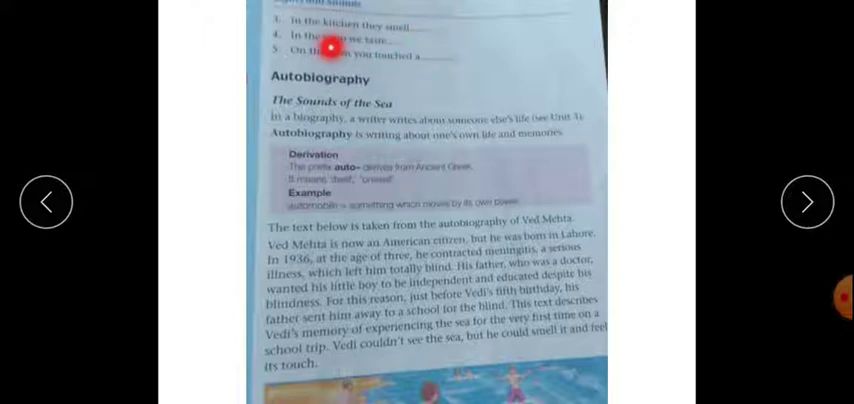
mouse_move(427, 54)
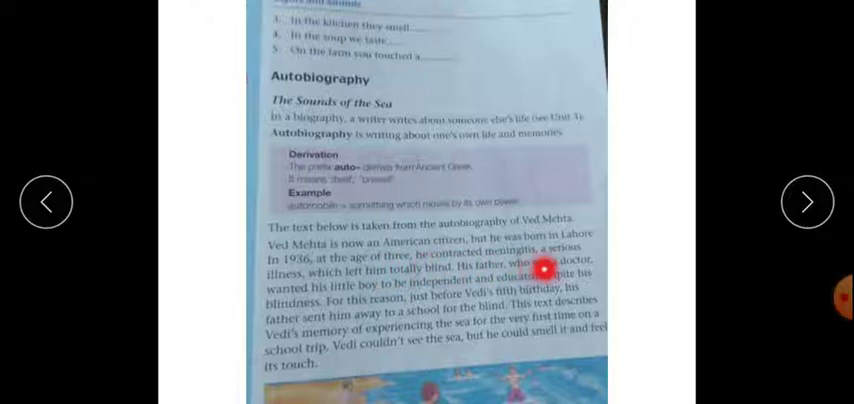
mouse_move(520, 257)
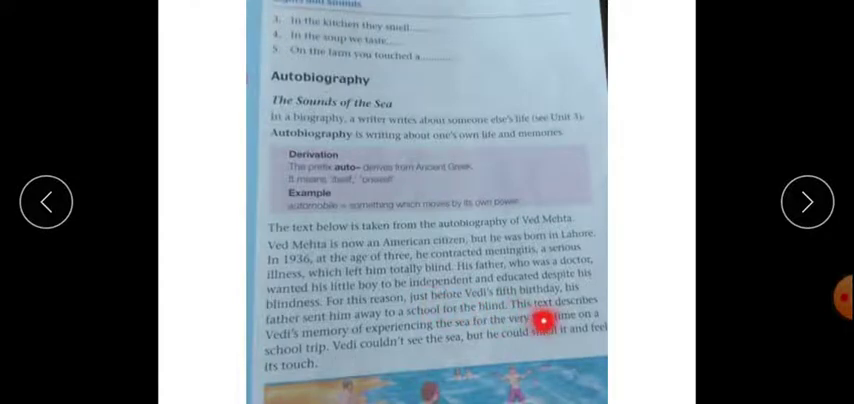
mouse_move(388, 330)
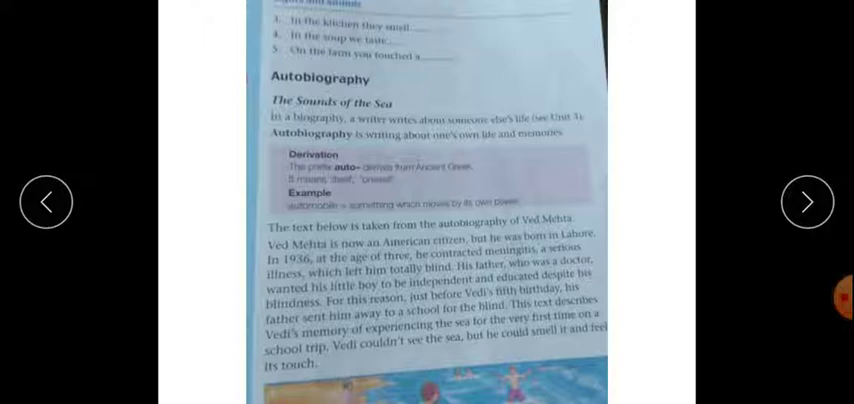
Scroll to the textbook page with the Juhu Beach passage and beach illustration.
scroll(down, 3)
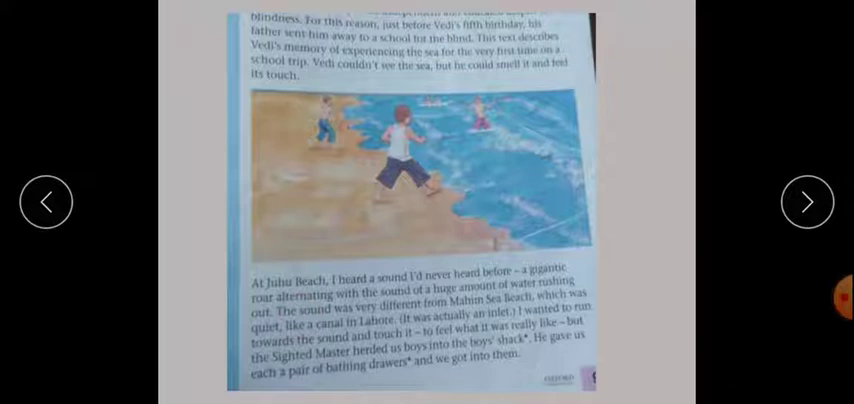
mouse_move(405, 330)
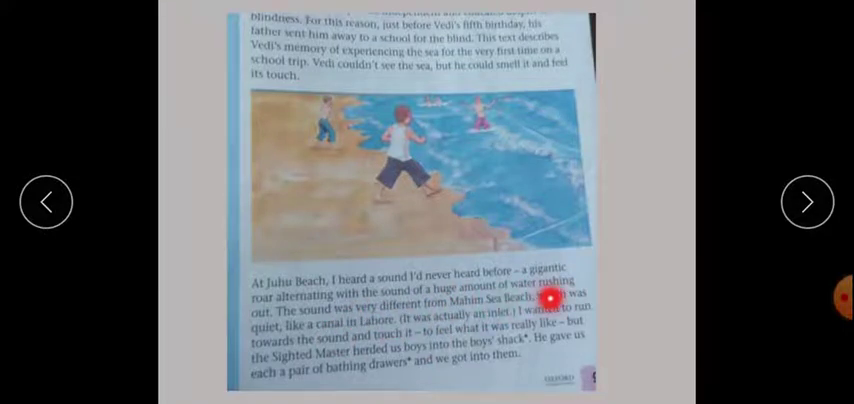
mouse_move(484, 206)
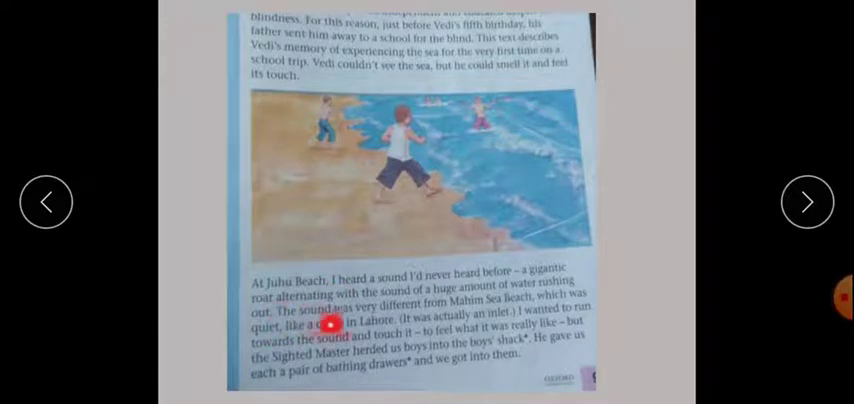
mouse_move(390, 325)
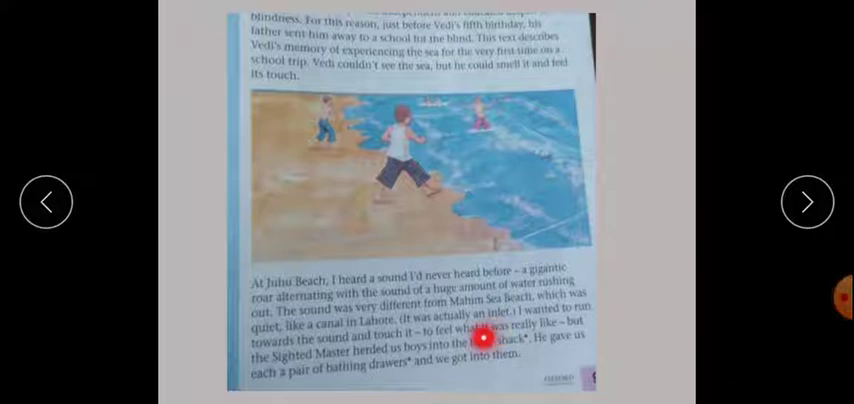
mouse_move(312, 345)
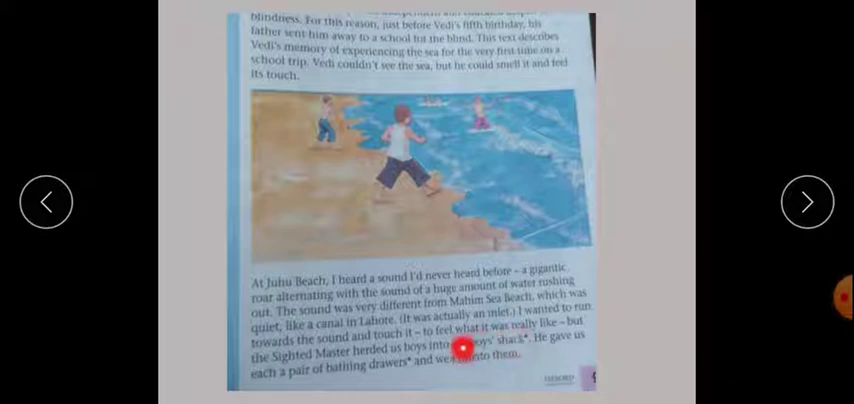
mouse_move(290, 356)
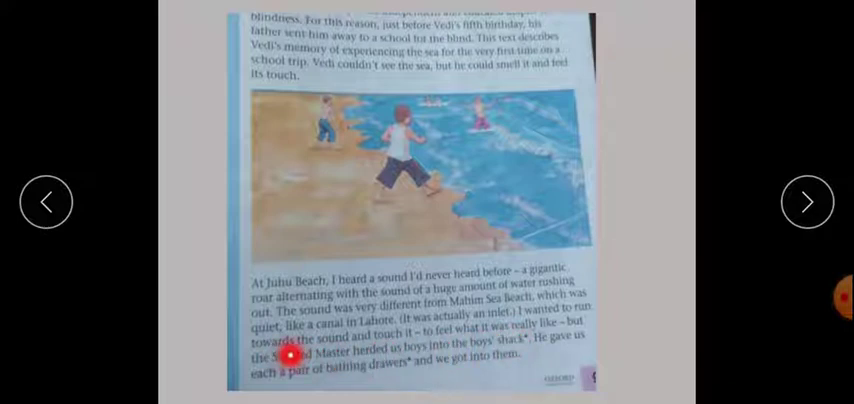
mouse_move(472, 356)
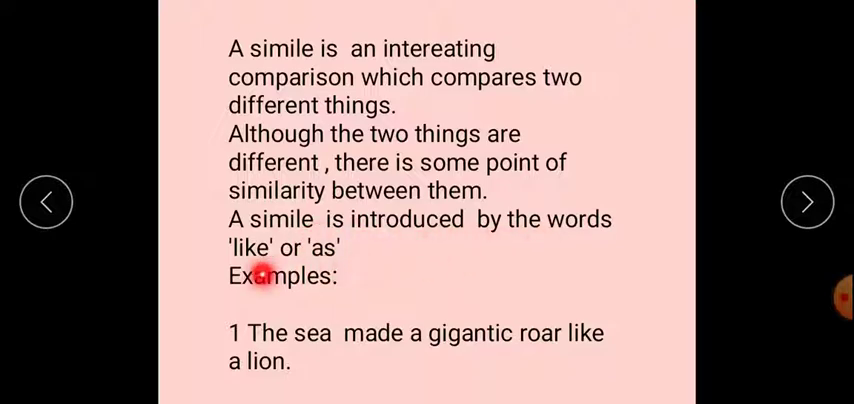
mouse_move(338, 336)
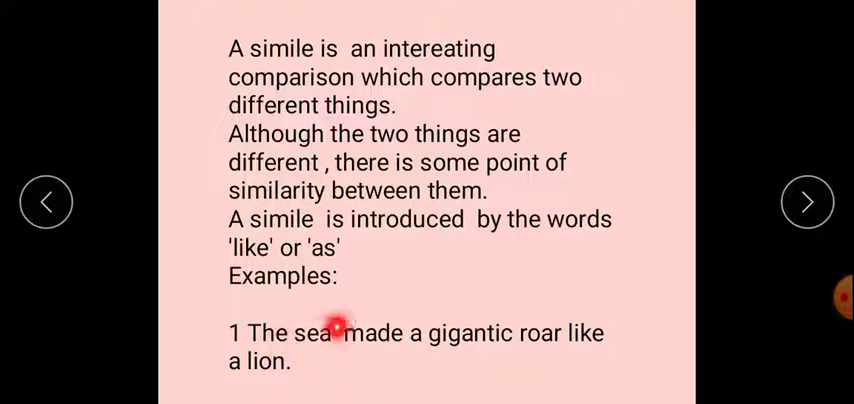
Advance to the slide with simile examples: seawater tasting like tears, Vadi excited as a puppy.
click(807, 201)
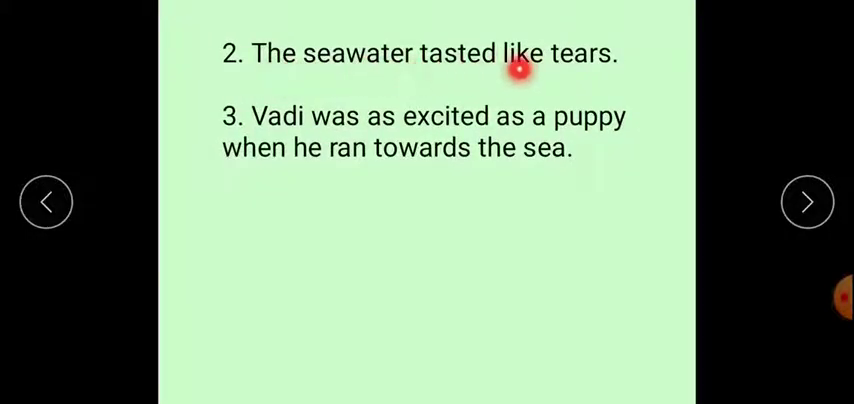
mouse_move(282, 155)
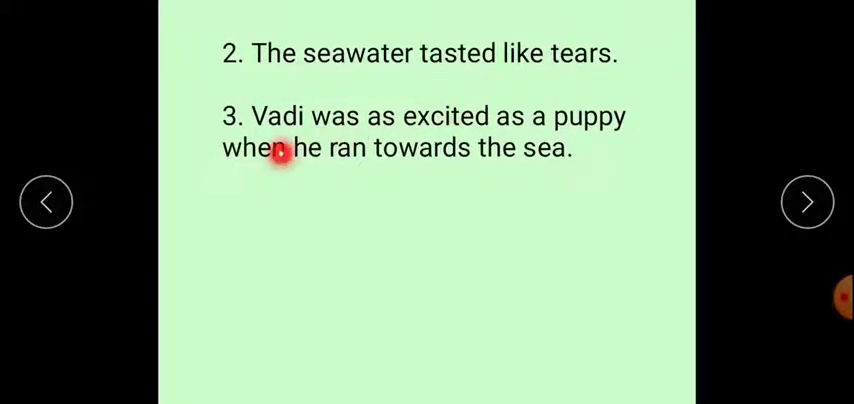
mouse_move(532, 140)
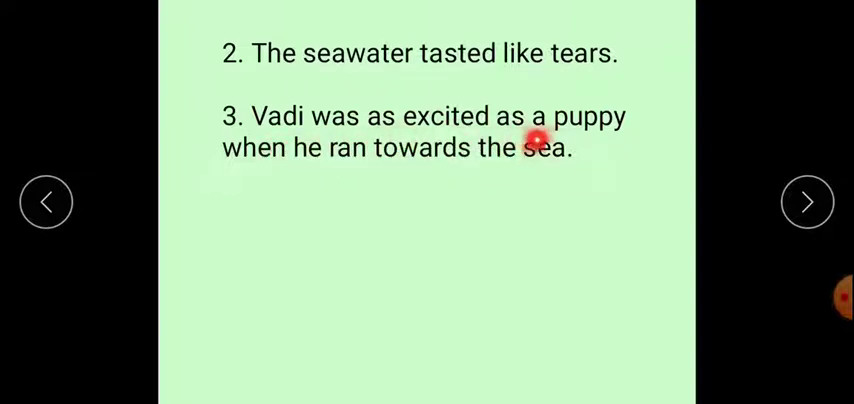
mouse_move(412, 173)
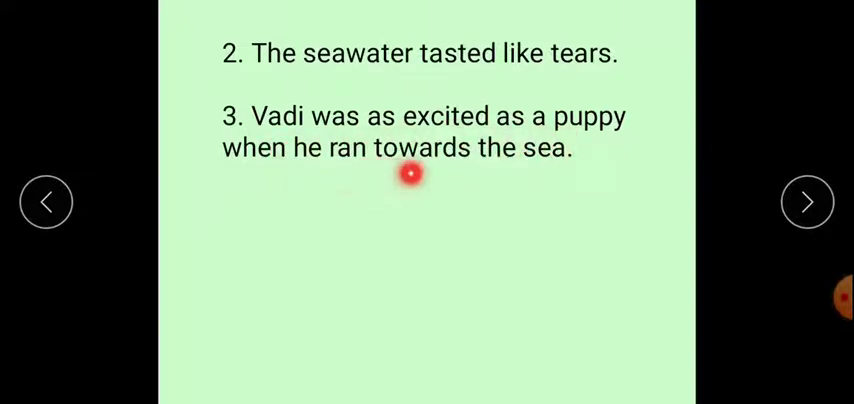
mouse_move(411, 173)
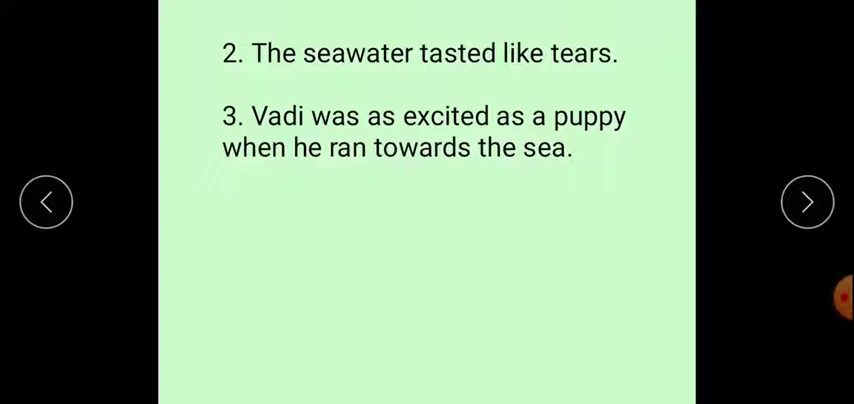